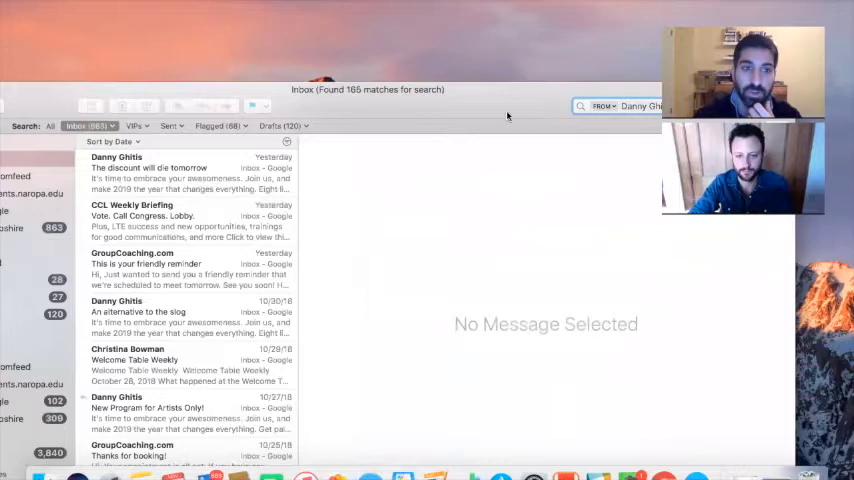
# Step: Select the 'New Program for Artists Only!' message from Danny Ghitis's filtered inbox results
pyautogui.click(184, 250)
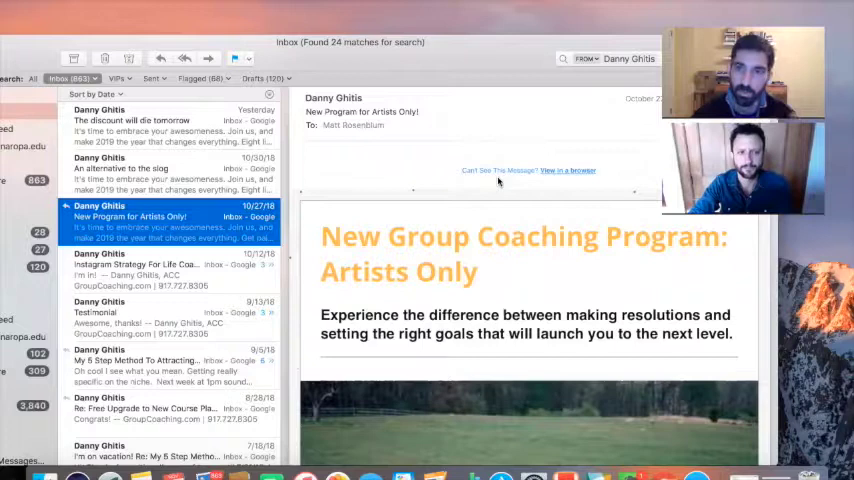
# Step: Scroll the email down through its benefits bullets and Learn More section to the sheep photo
pyautogui.scroll(-3)
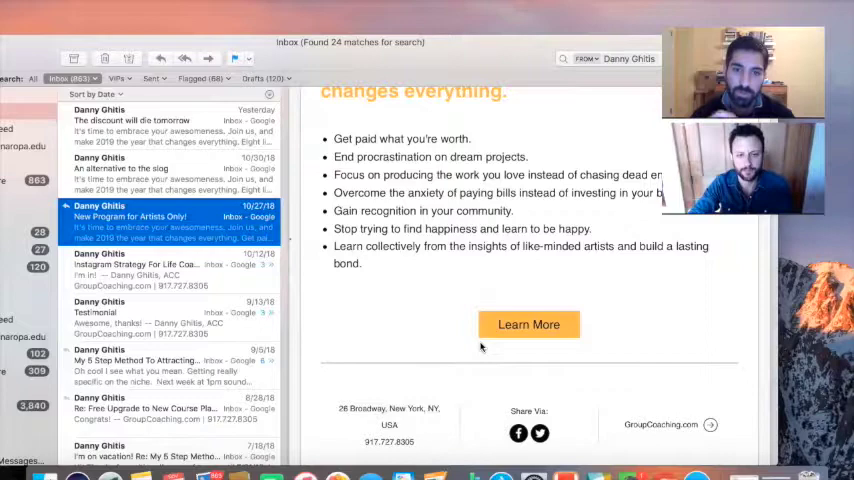
pyautogui.scroll(-3)
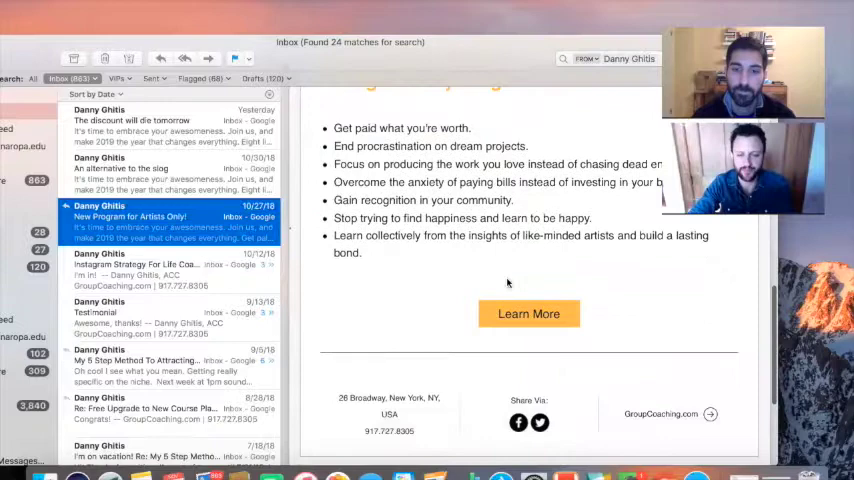
pyautogui.scroll(-3)
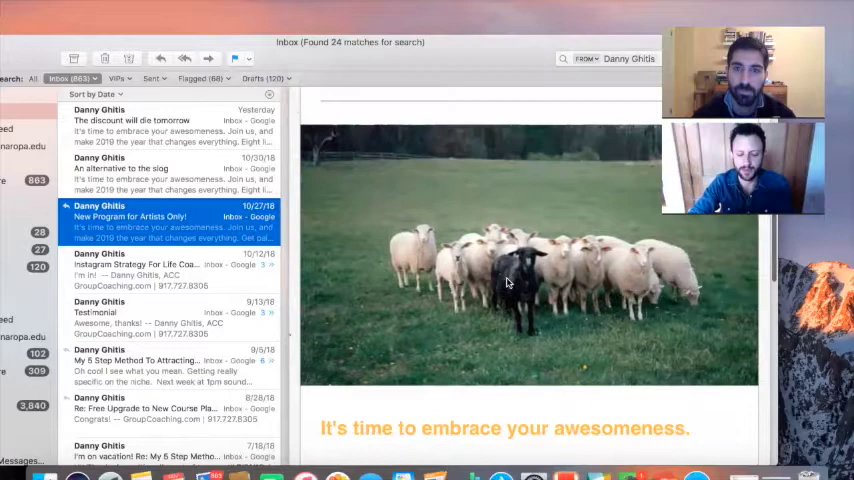
# Step: Scroll the message pane to bring the email's headline and opening tagline back into view
pyautogui.scroll(-3)
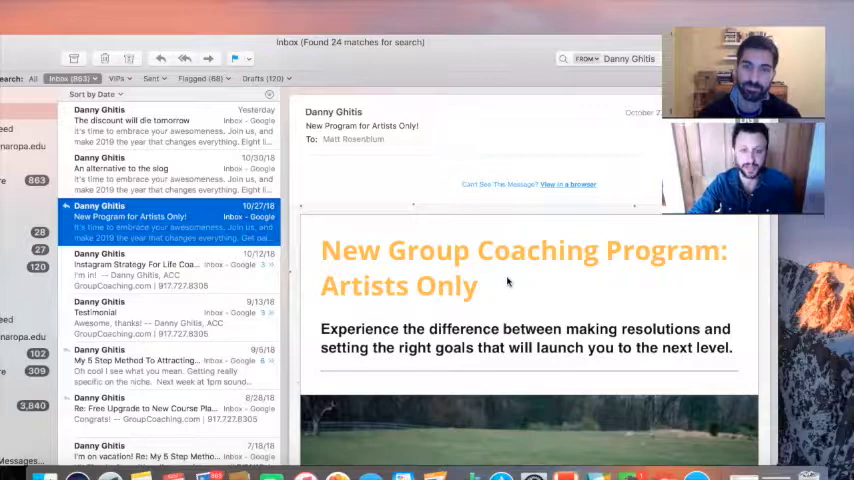
# Step: Scroll the filtered message list to reach the 'An alternative to the blog' email
pyautogui.scroll(-3)
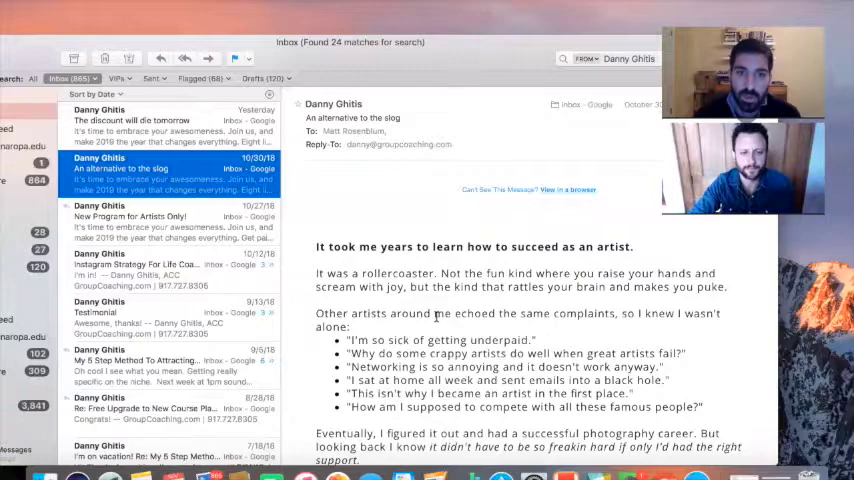
# Step: Scroll within 'An alternative to the blog' at its opening artist story and complaints list
pyautogui.scroll(-3)
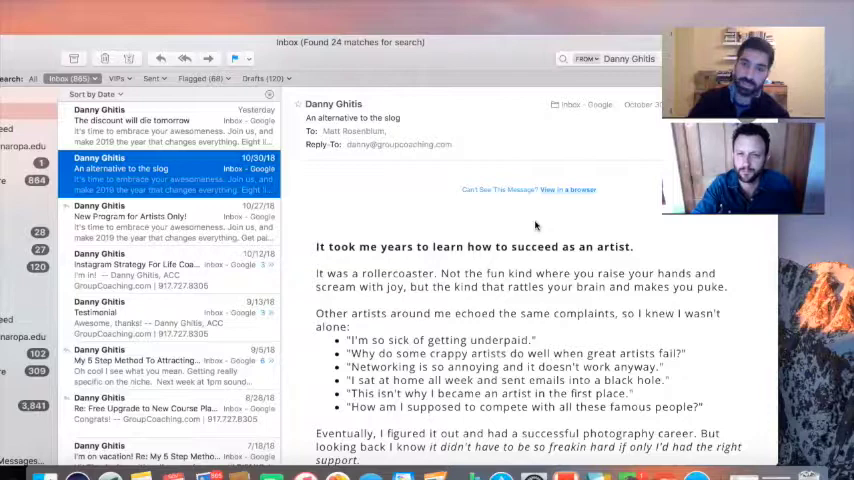
# Step: Scroll down past the complaints list to the 'Therapy was the only professional field' paragraph
pyautogui.scroll(-3)
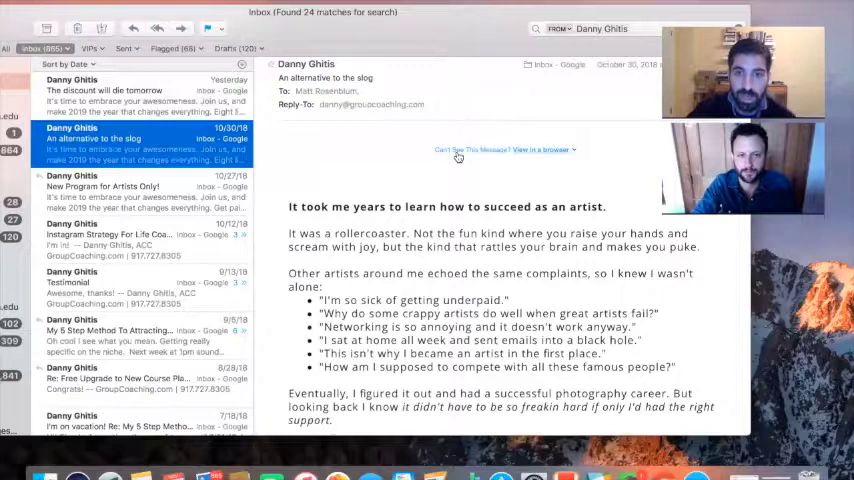
pyautogui.scroll(-3)
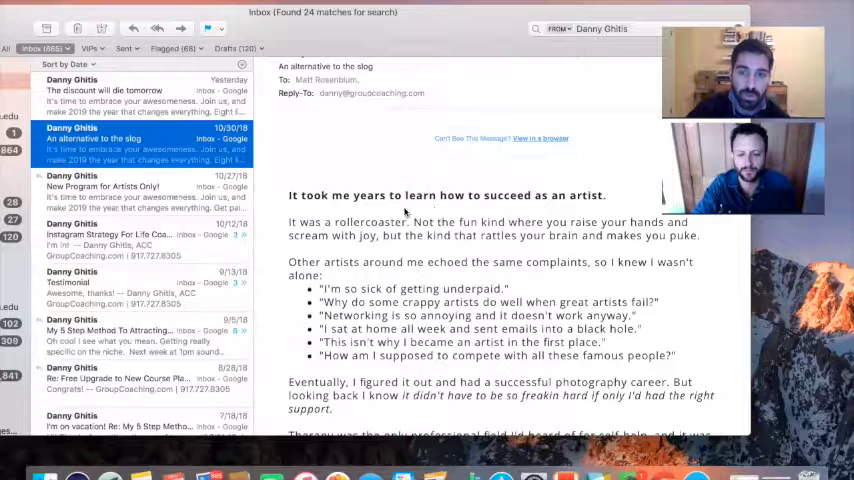
pyautogui.scroll(-3)
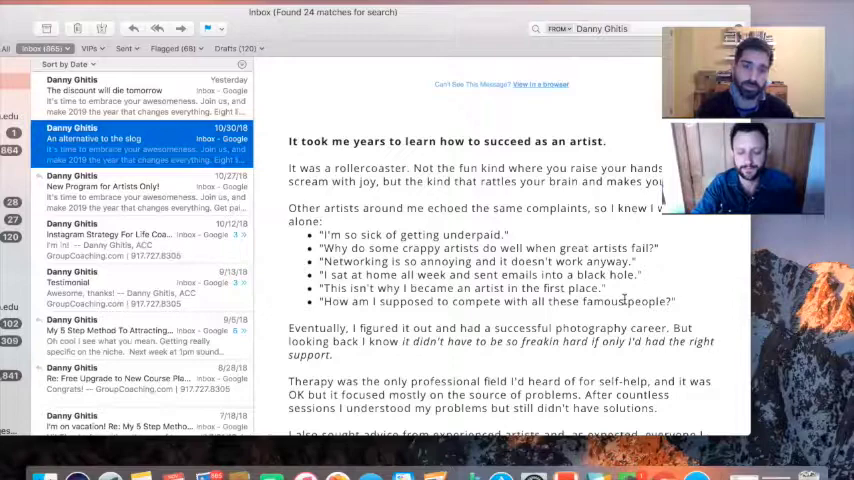
# Step: Scroll down the email body to the group coaching sign-up line and early-bird discount offer
pyautogui.scroll(-3)
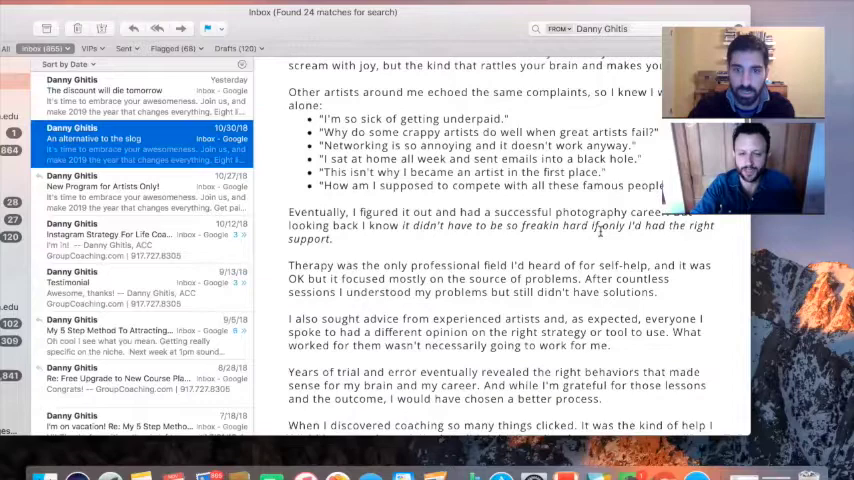
pyautogui.scroll(-3)
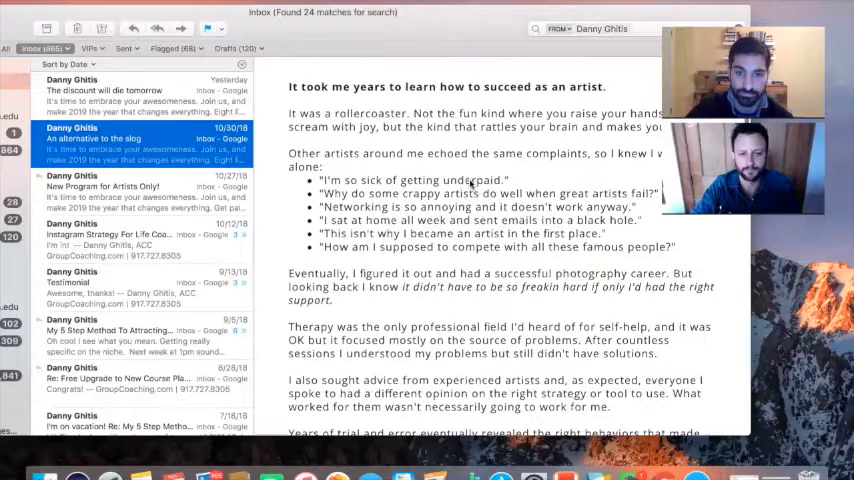
pyautogui.scroll(-3)
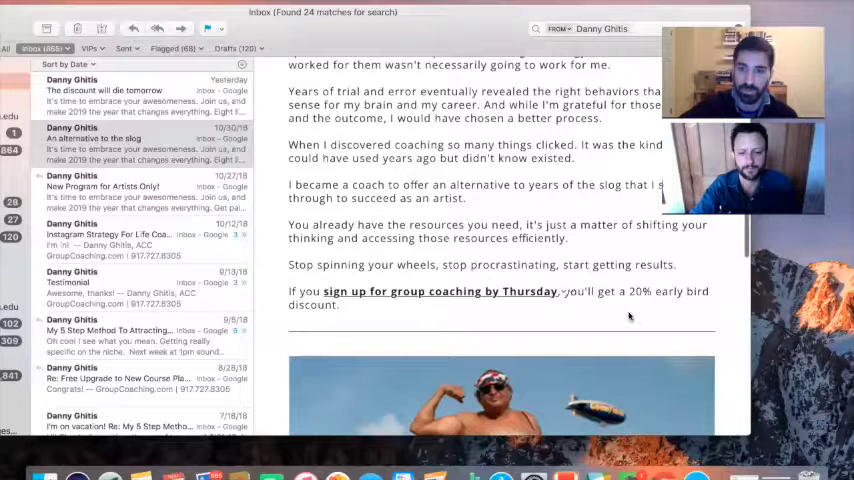
# Step: Scroll past the photo and session list to the Learn More footer, then back to the therapist passage
pyautogui.scroll(-3)
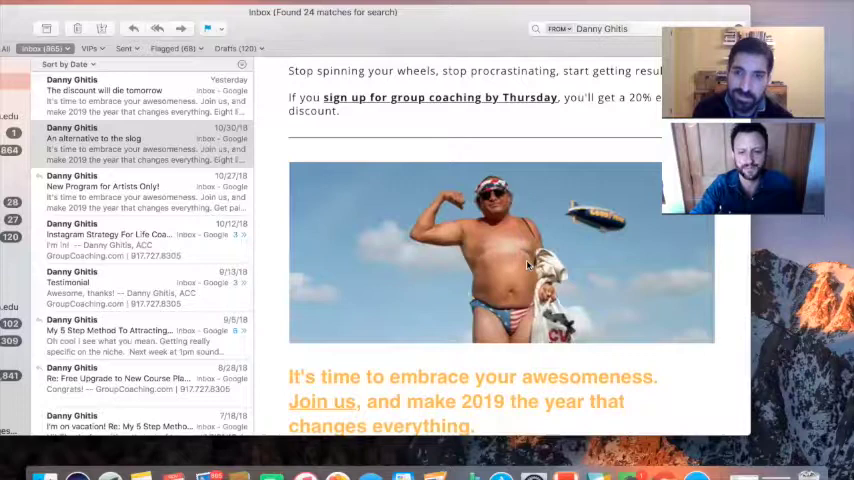
pyautogui.scroll(-3)
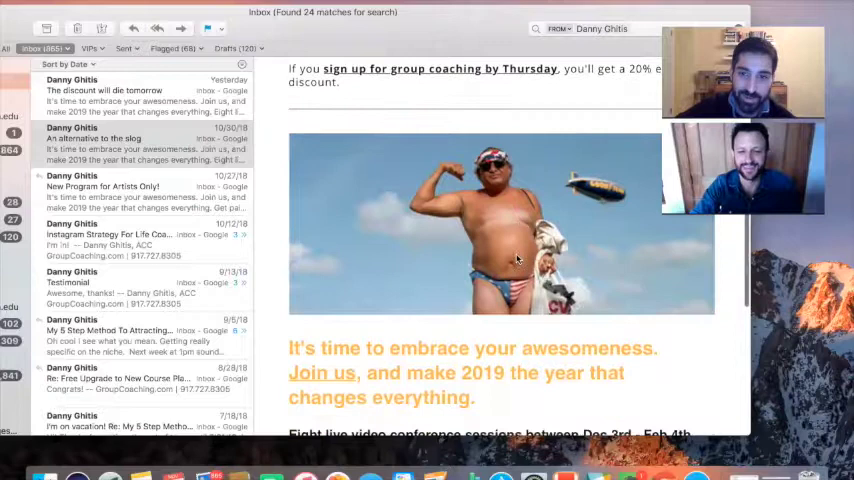
pyautogui.scroll(-3)
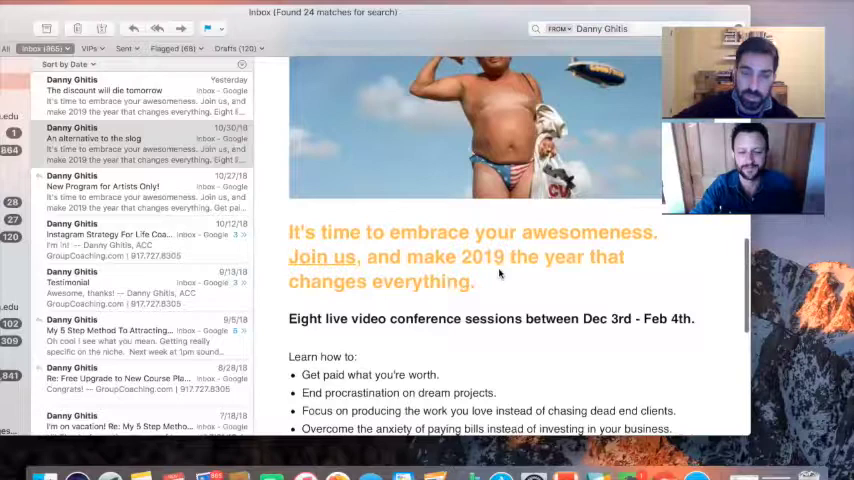
pyautogui.scroll(-3)
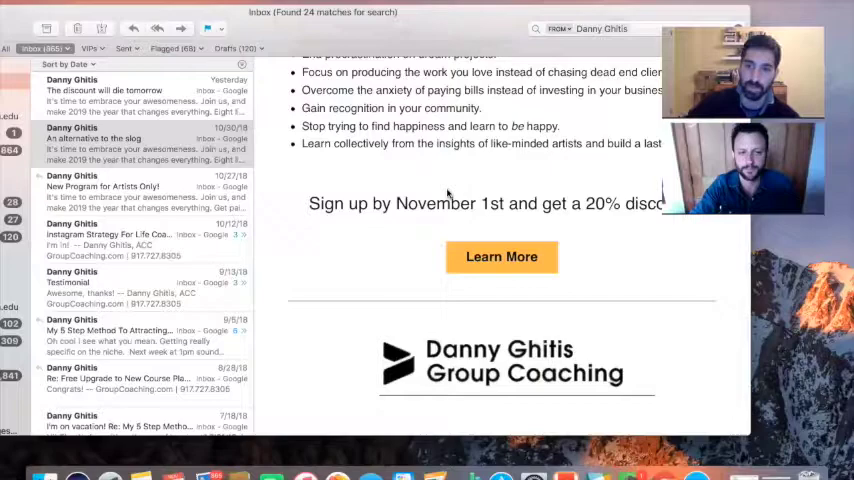
pyautogui.scroll(-3)
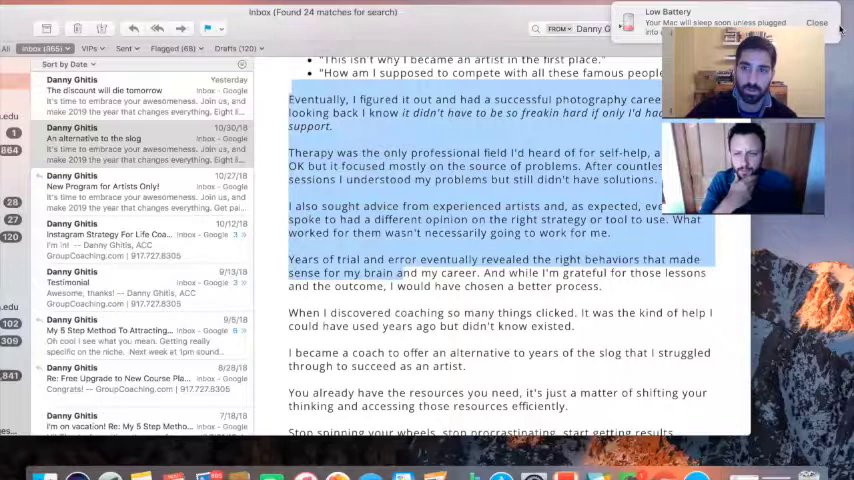
# Step: Dismiss the Low Battery notification covering the top-right of the email
pyautogui.click(816, 22)
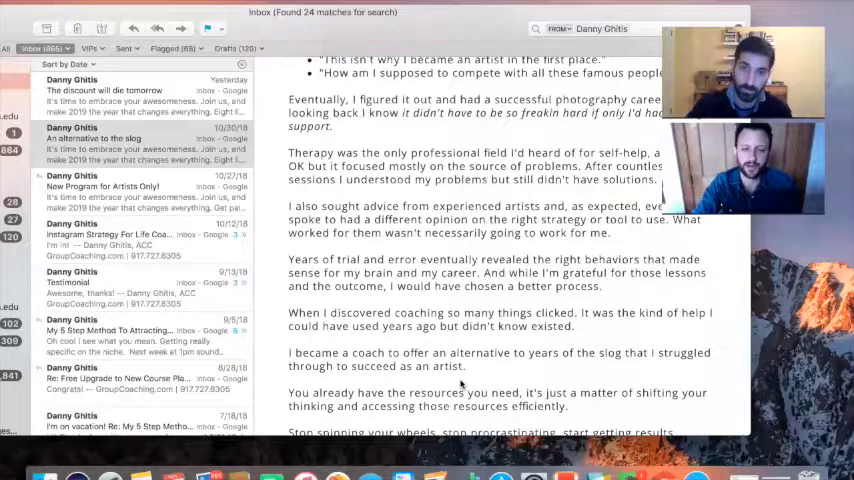
# Step: Scroll the message body to settle on the bulleted list of artists' complaints
pyautogui.scroll(3)
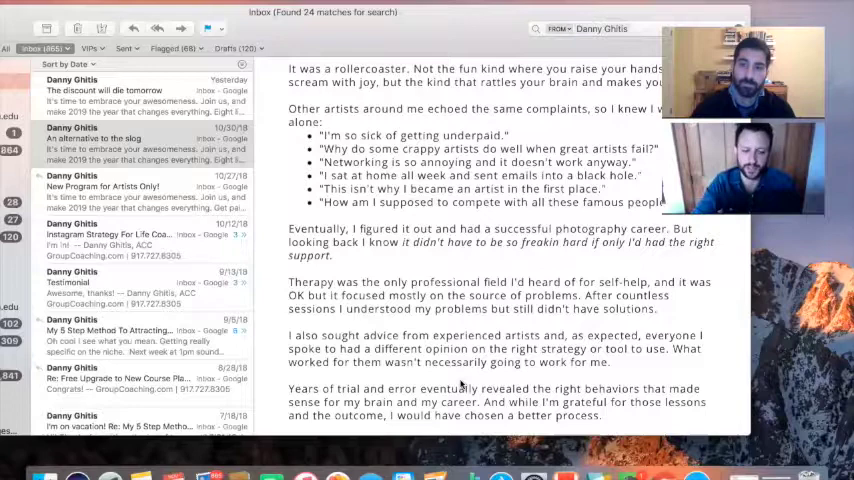
pyautogui.scroll(-3)
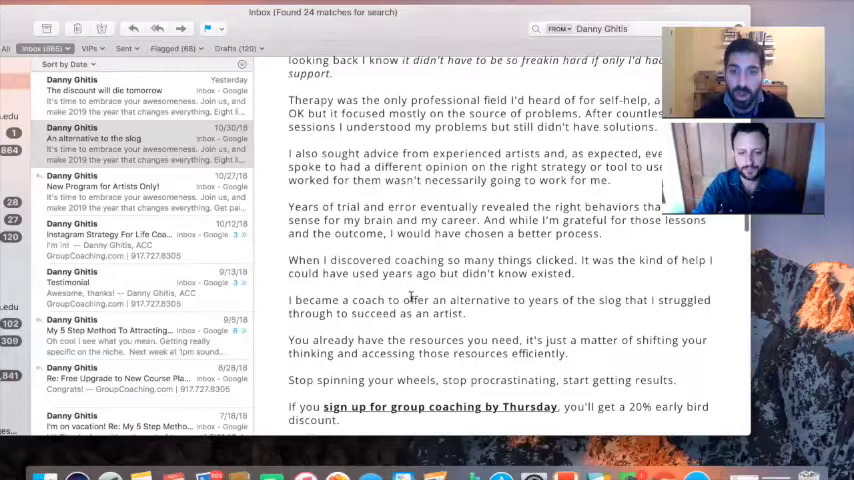
pyautogui.scroll(-3)
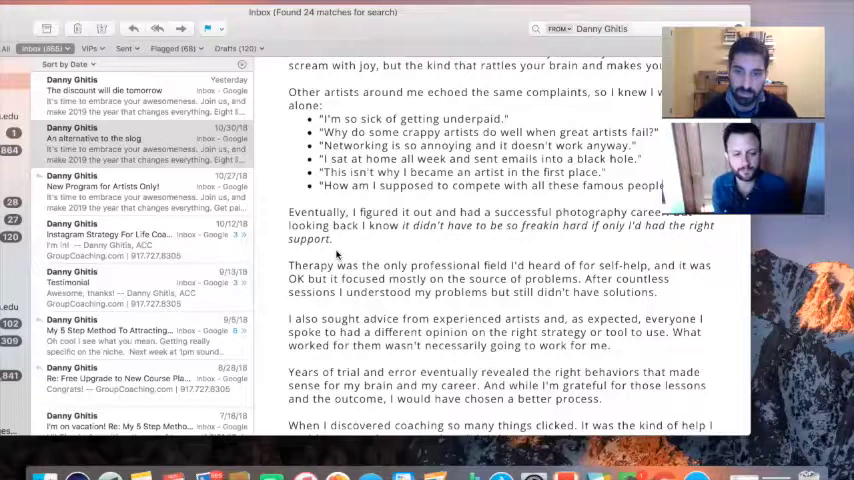
# Step: Scroll the 'An alternative to the slog' email back to its header and opening story
pyautogui.moveTo(584, 278); pyautogui.dragTo(658, 292)
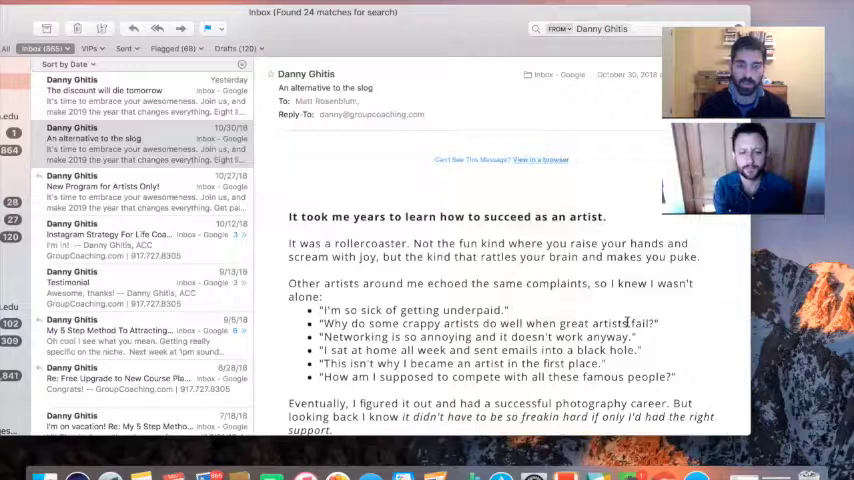
pyautogui.scroll(-3)
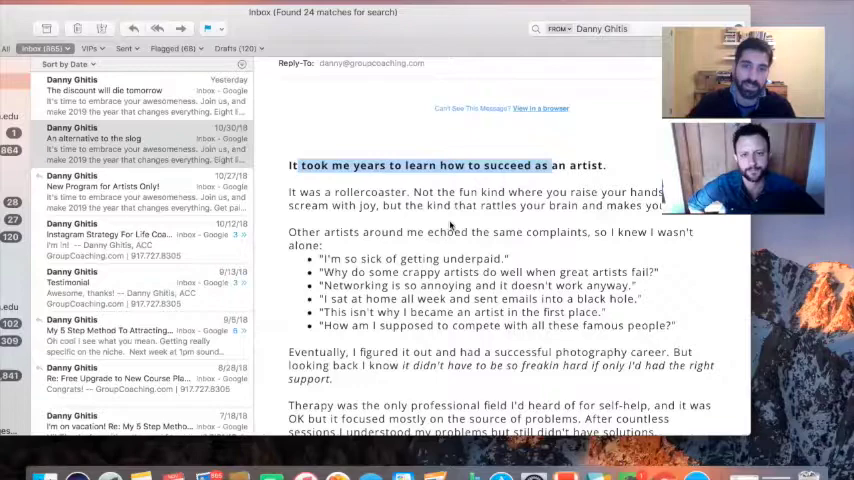
pyautogui.scroll(-3)
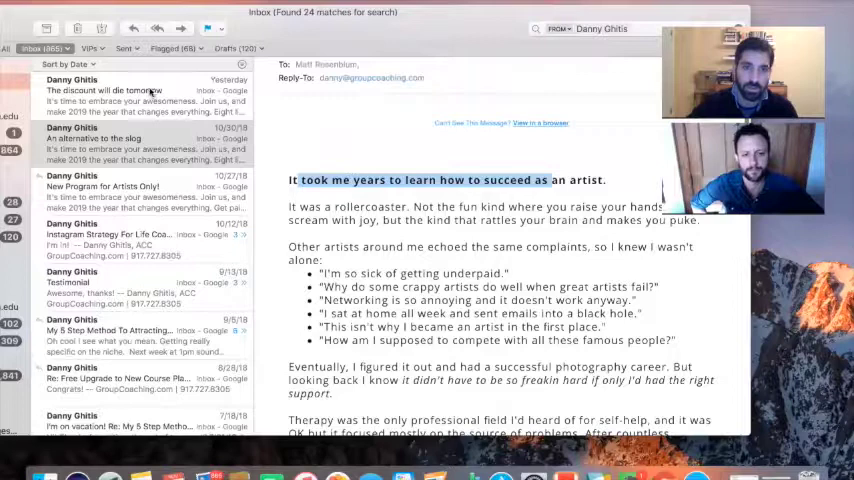
# Step: Open 'The discount will die tomorrow' from the Danny Ghitis results and read into it
pyautogui.click(140, 90)
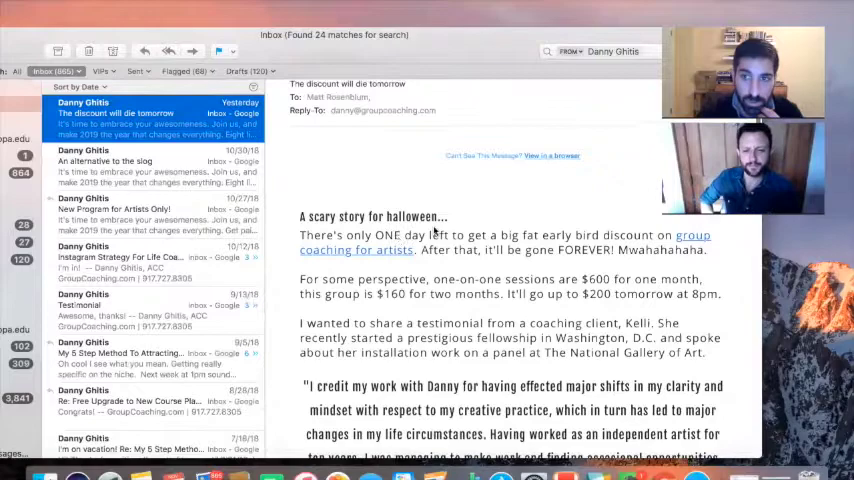
pyautogui.scroll(-3)
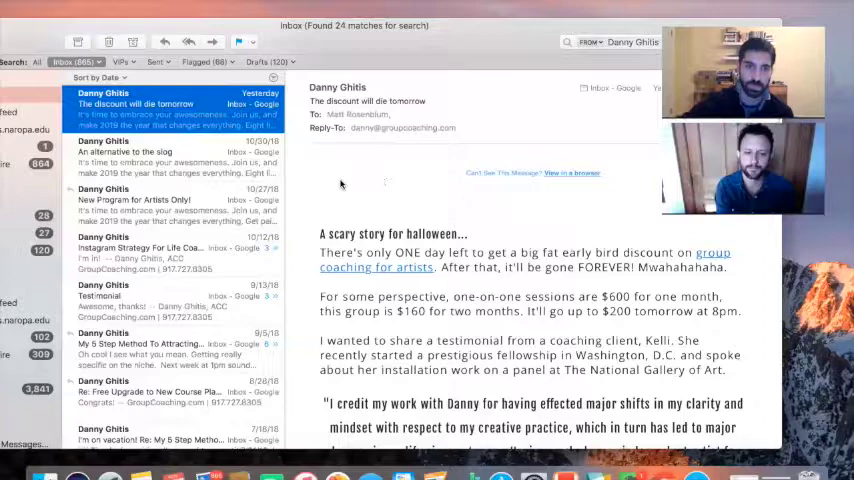
pyautogui.scroll(-3)
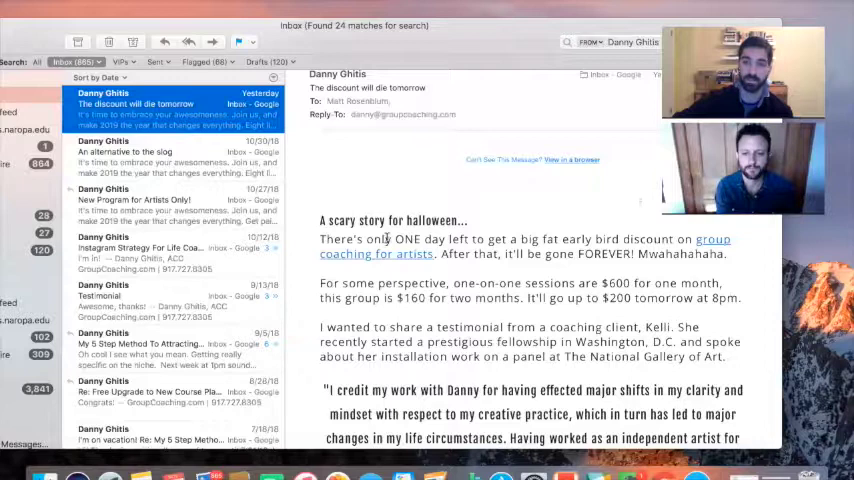
pyautogui.moveTo(532, 390)
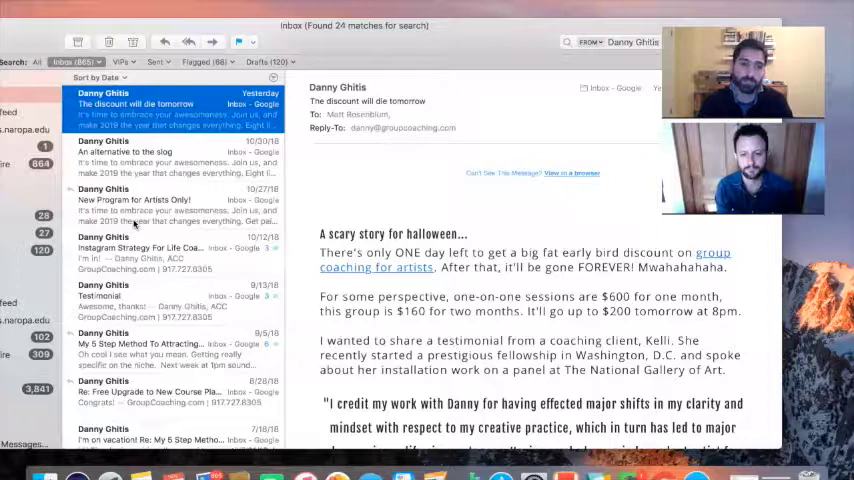
pyautogui.scroll(-3)
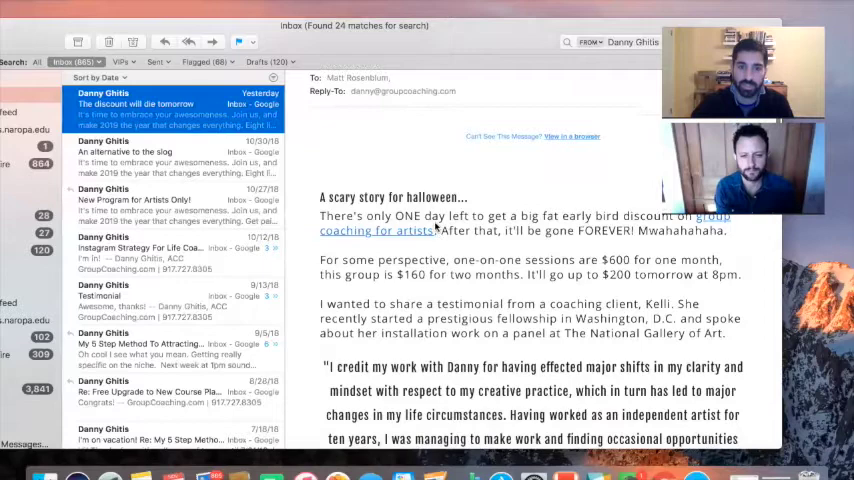
pyautogui.scroll(-3)
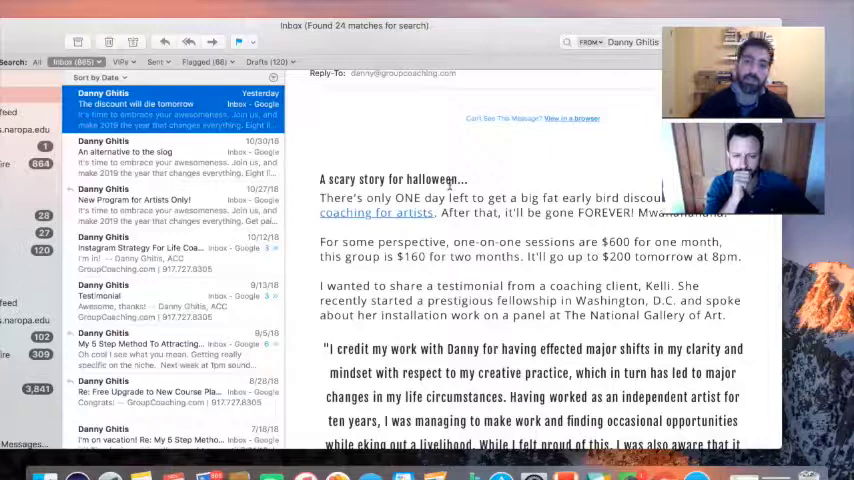
# Step: Highlight the group pricing, then scroll to Kelli A.'s installation-artist testimonial
pyautogui.doubleClick(616, 256)
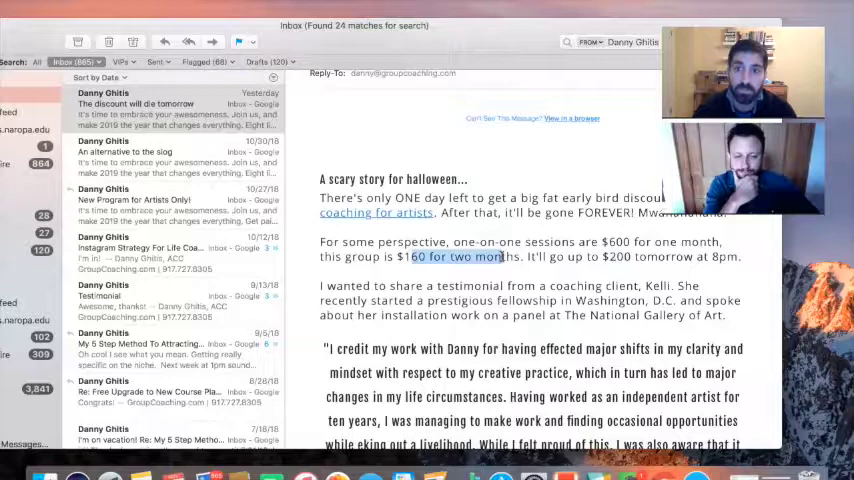
pyautogui.scroll(-3)
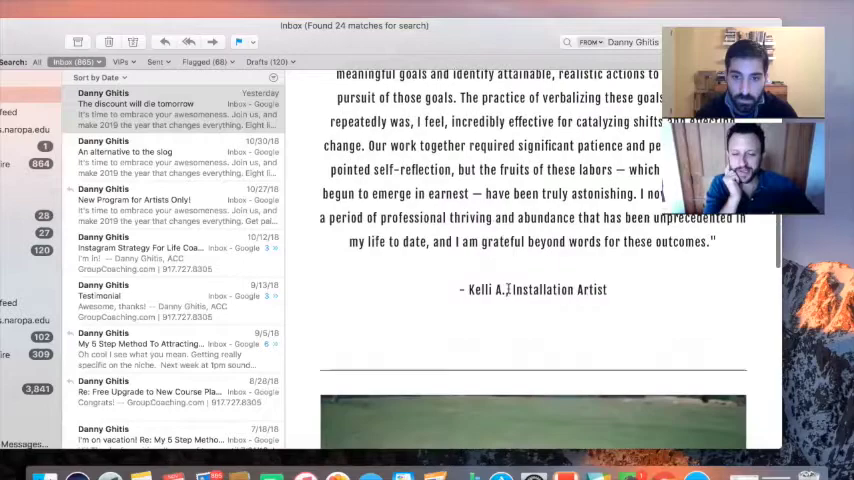